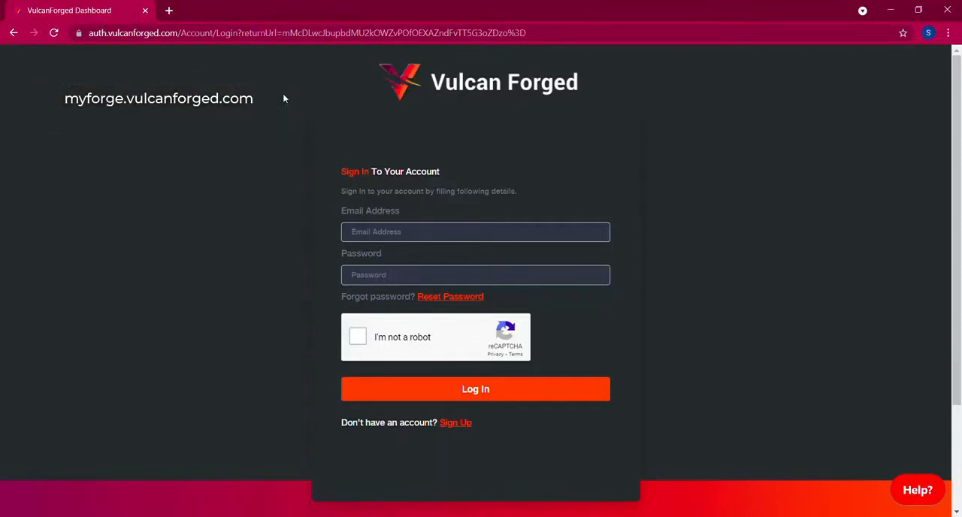
mouse_move(405, 346)
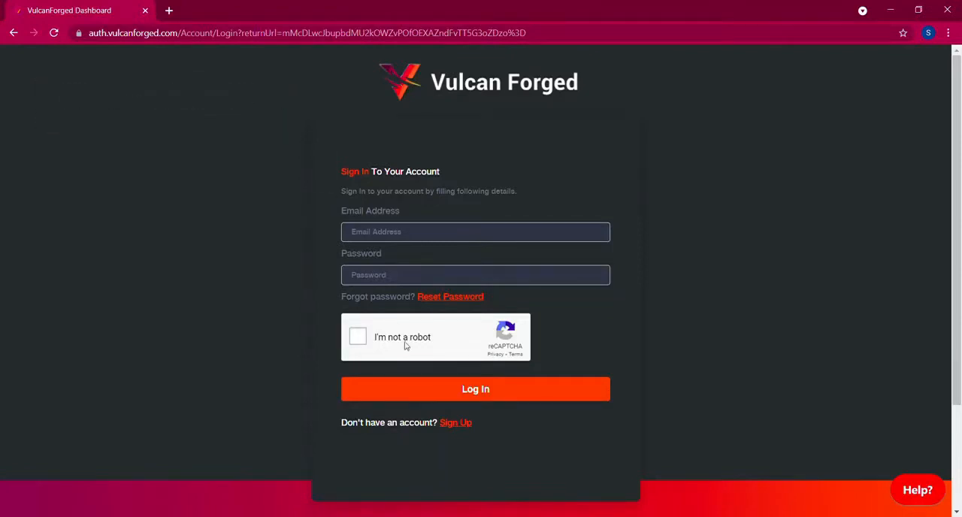
Register a new account with user name 'Mortal', email and password, passing the robot check
left_click(456, 422)
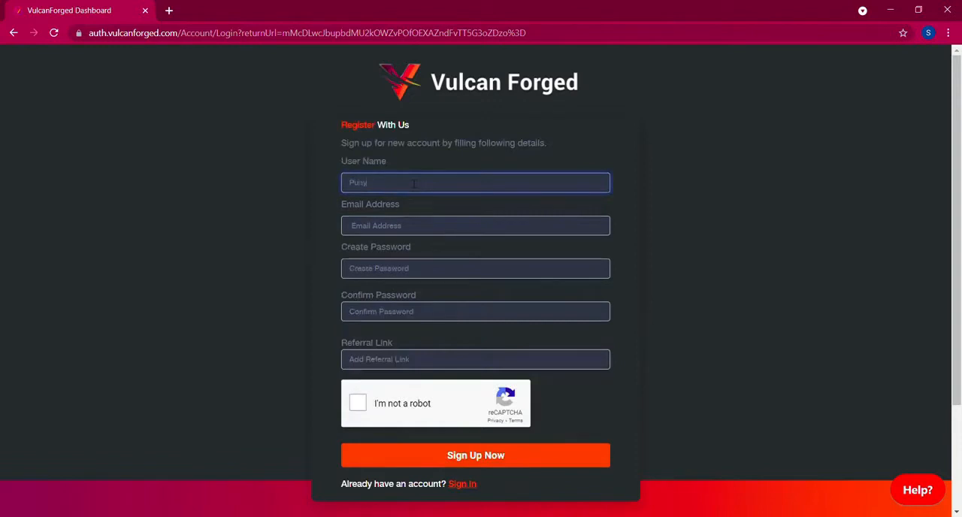
type("Mortal")
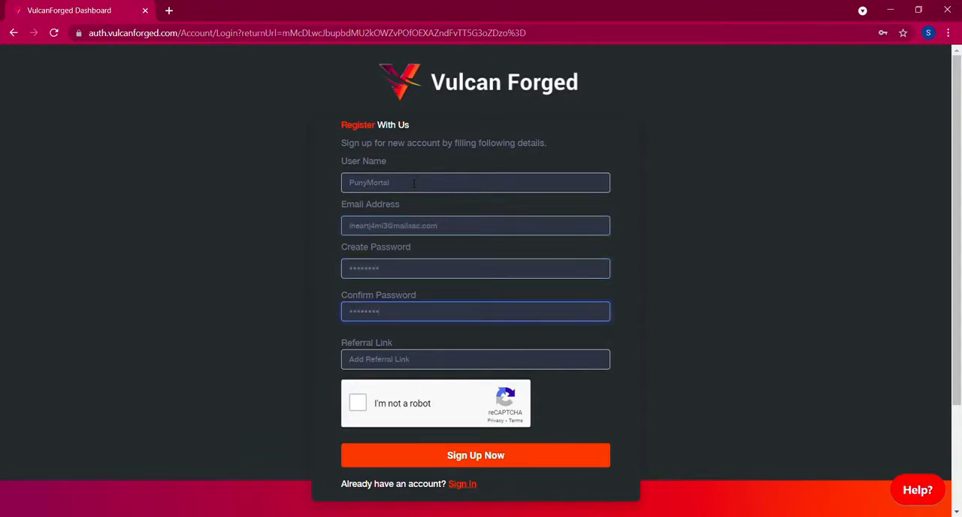
left_click(358, 403)
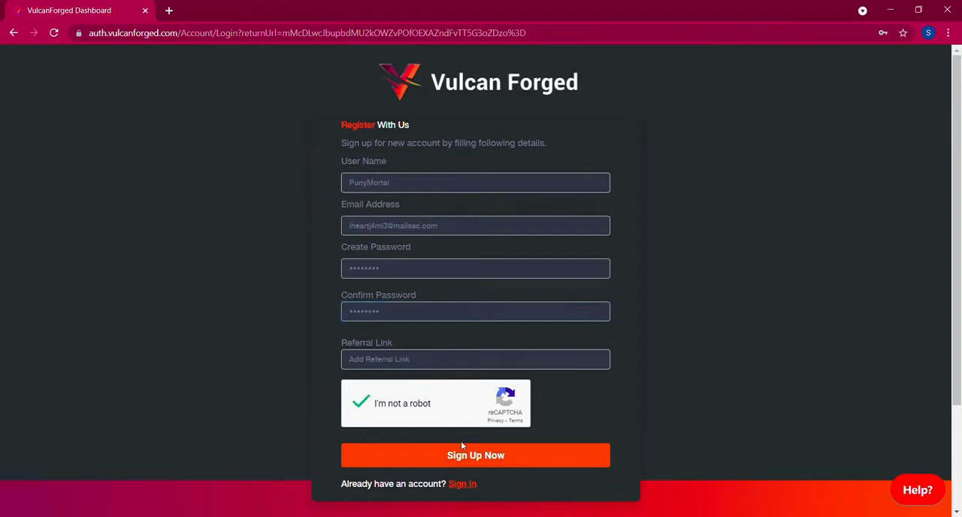
left_click(474, 454)
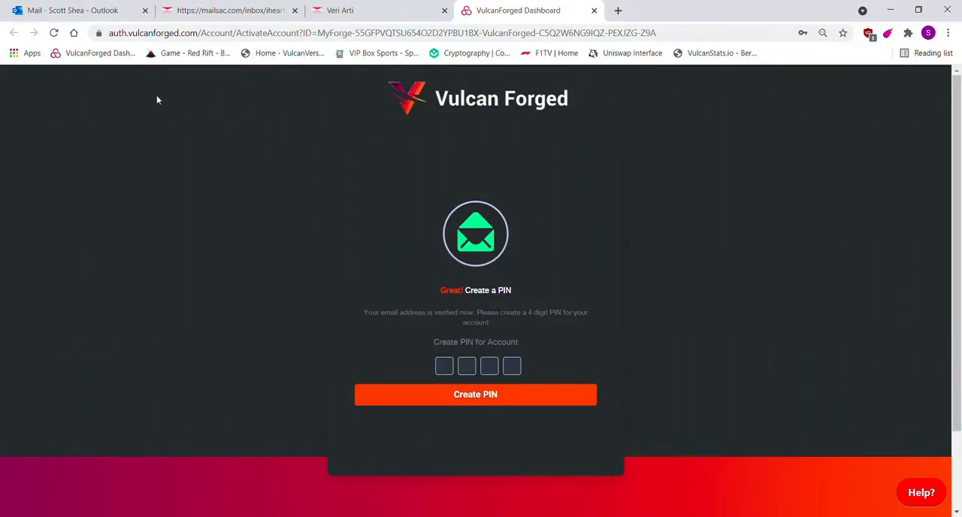
mouse_move(516, 330)
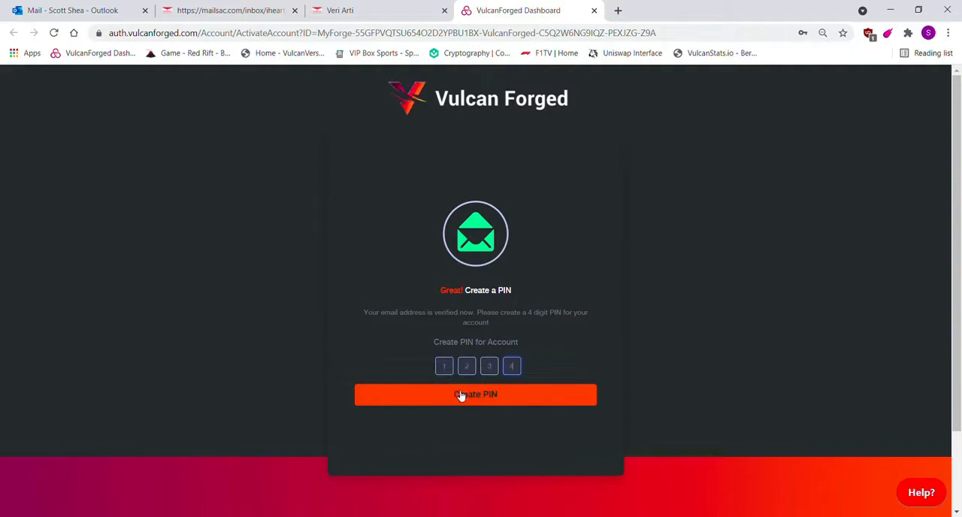
Save the four-digit PIN created for the account
left_click(475, 393)
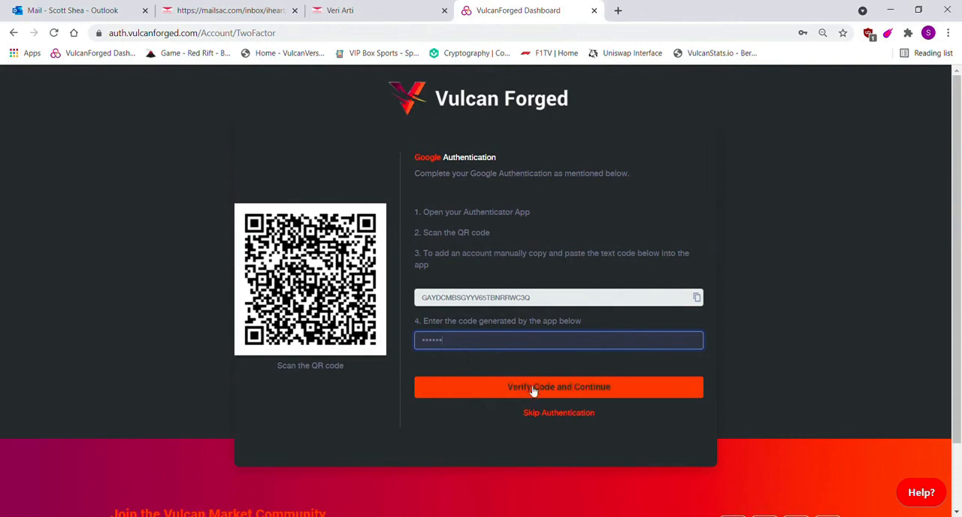
Verify the authenticator app code to enable Google two-factor authentication
left_click(559, 386)
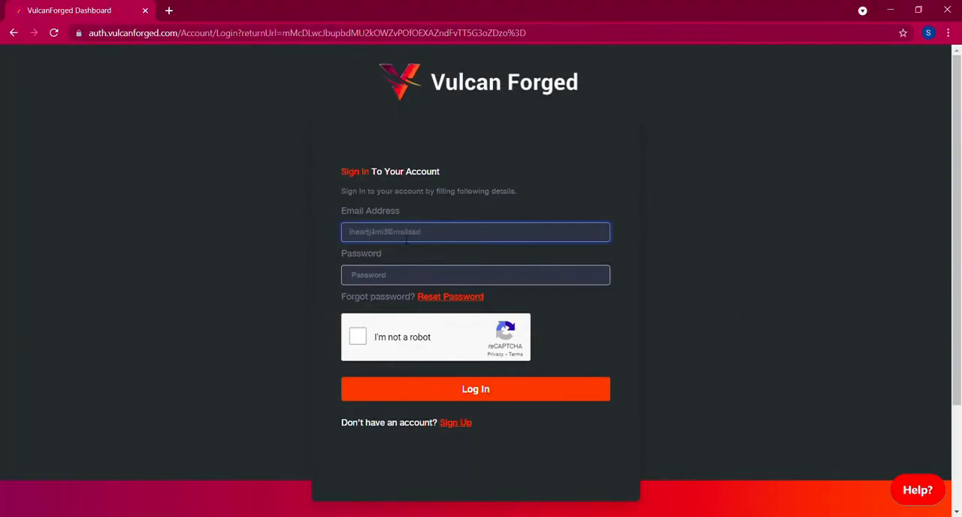
Log in with email and password, pass the traffic-lights reCAPTCHA, and submit the authenticator code
left_click(357, 336)
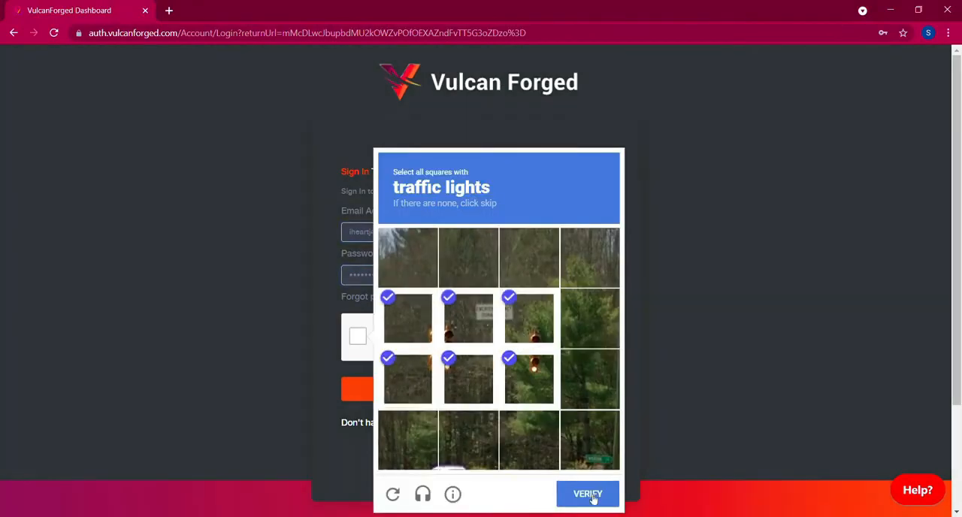
left_click(587, 493)
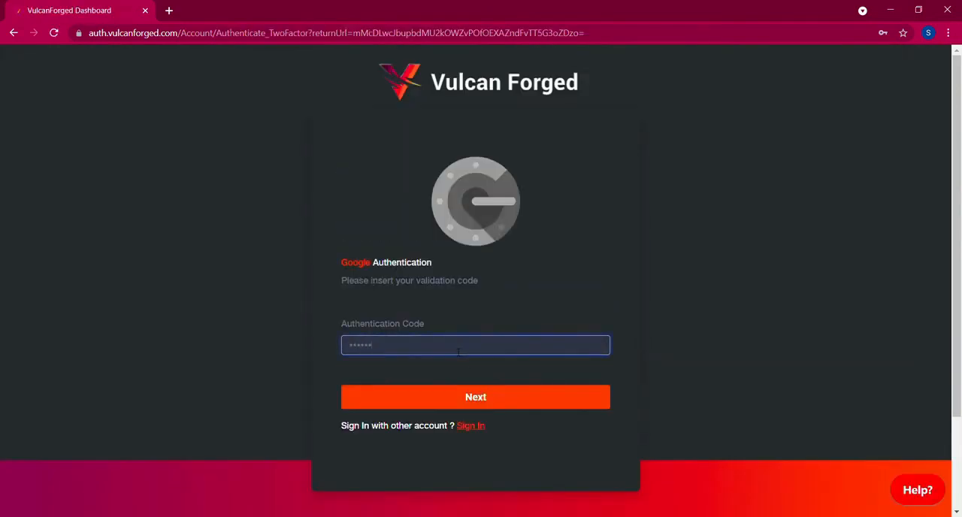
left_click(475, 397)
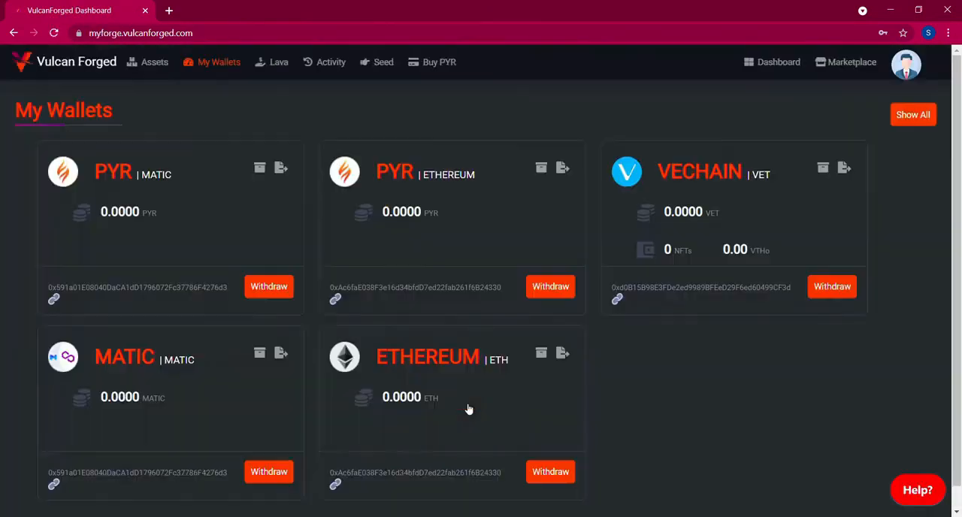